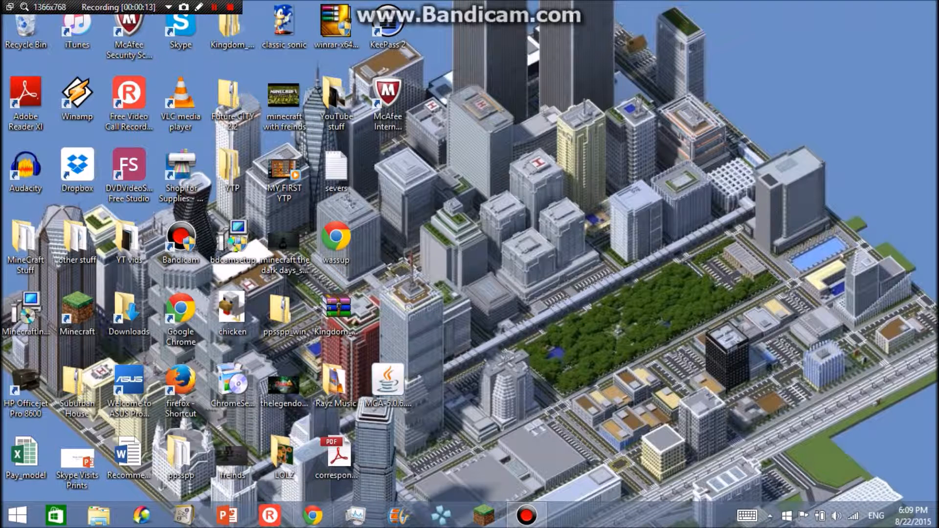
{"action": "mouse_move", "coordinate": [312, 514]}
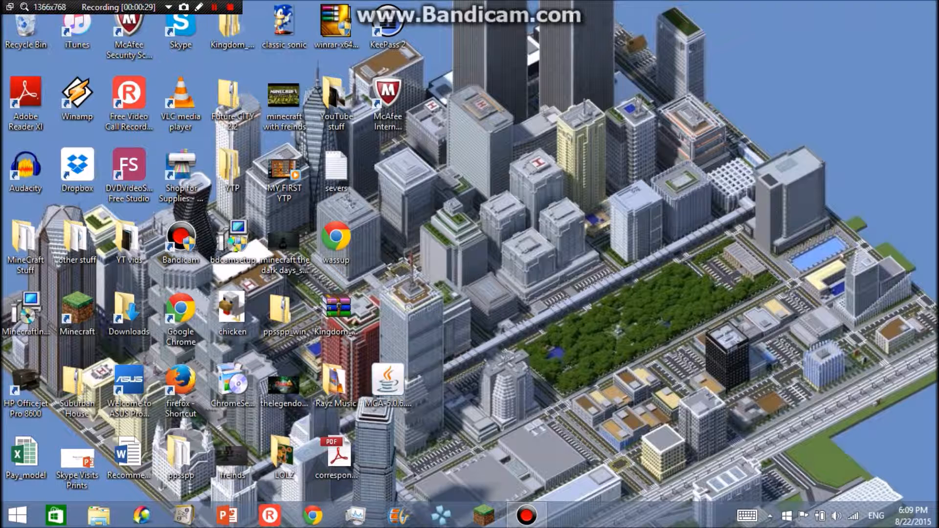
Step: Launch Google Chrome from the desktop to its new tab page
{"action": "left_click", "coordinate": [312, 514]}
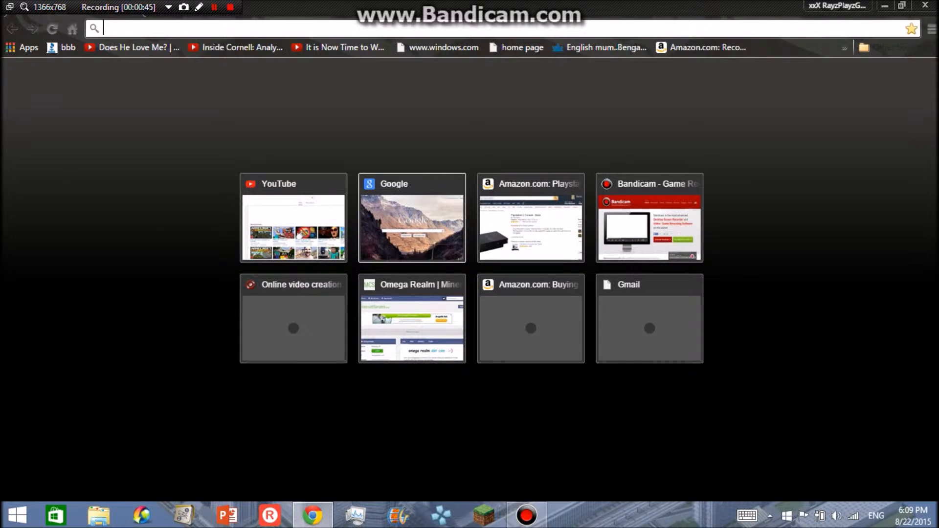
Step: Search Google for 'bandicam' from the homepage shortcut to reach the download page
{"action": "left_click", "coordinate": [412, 217]}
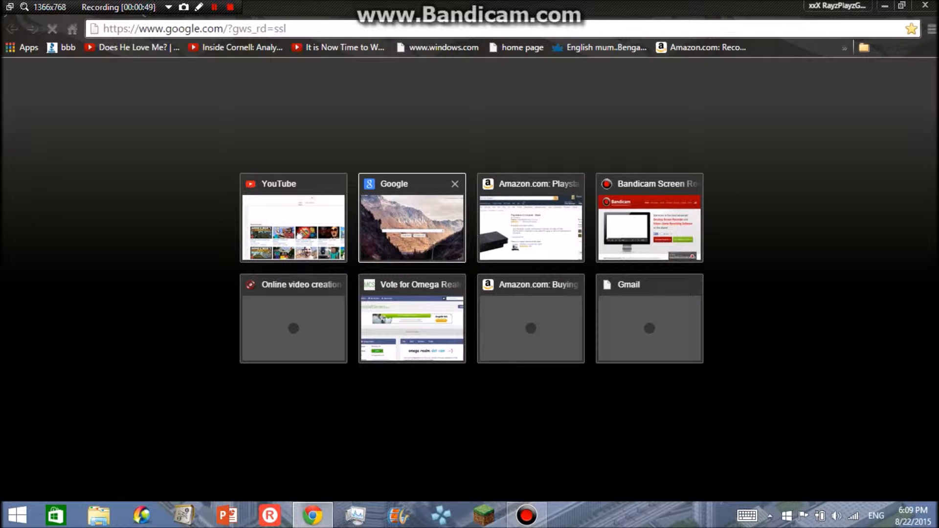
{"action": "left_click", "coordinate": [411, 217]}
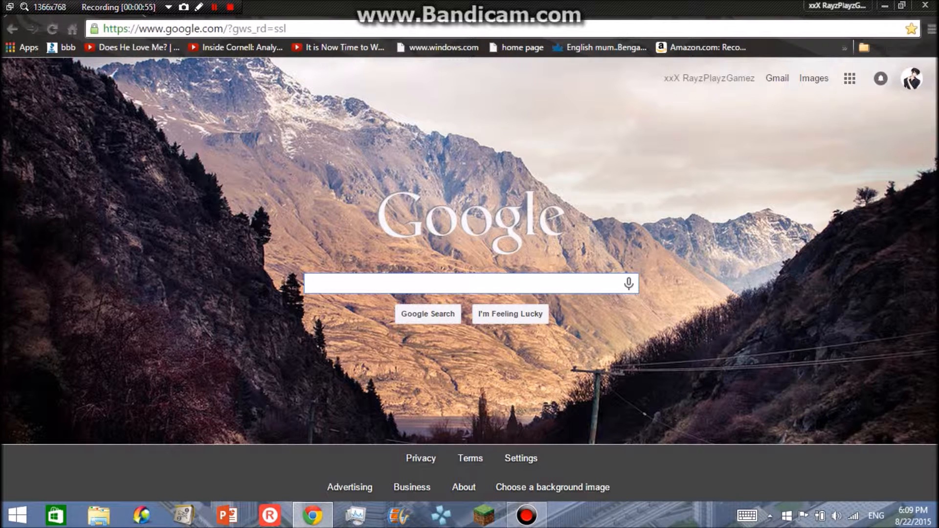
{"action": "type", "text": "band"}
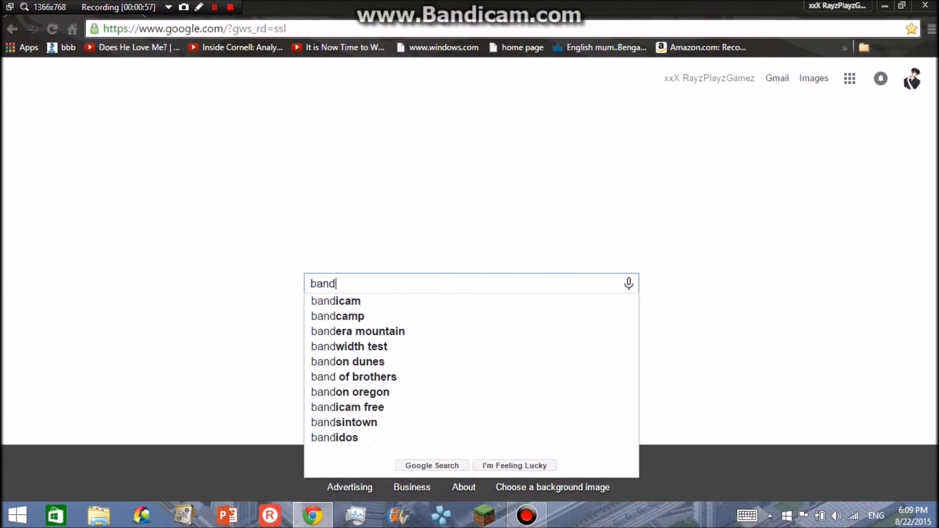
{"action": "type", "text": "icam"}
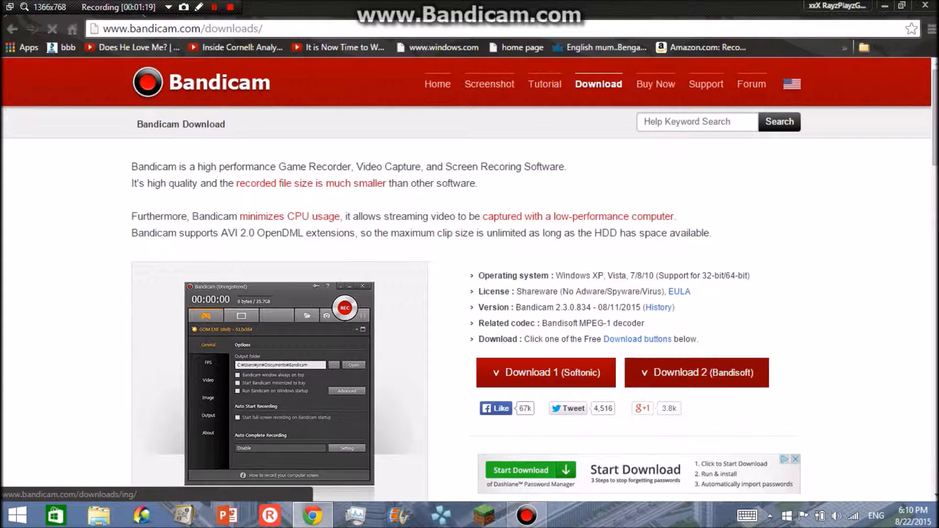
Step: Switch from the browser to the Bandicam window showing its Output file list
{"action": "left_click", "coordinate": [545, 371]}
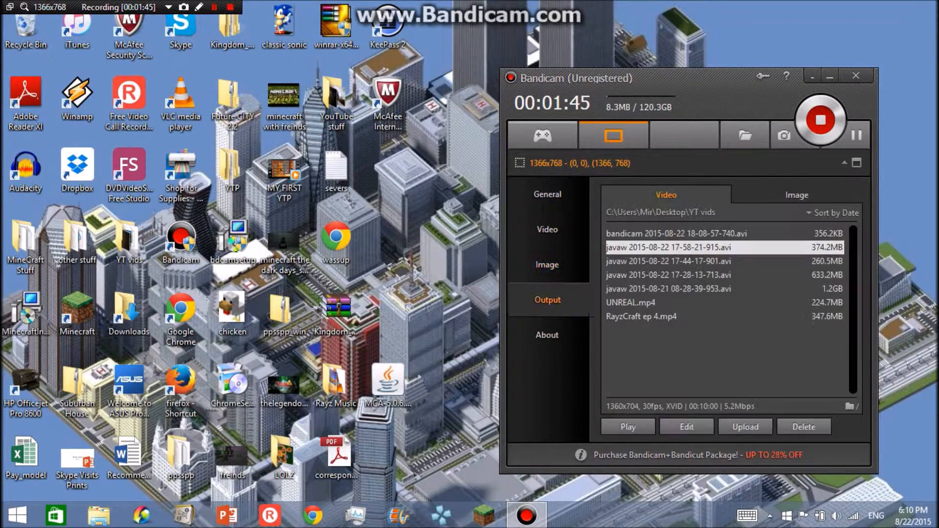
Step: Browse Bandicam's General and Output sections, then move to the Video recording options
{"action": "left_click", "coordinate": [546, 194]}
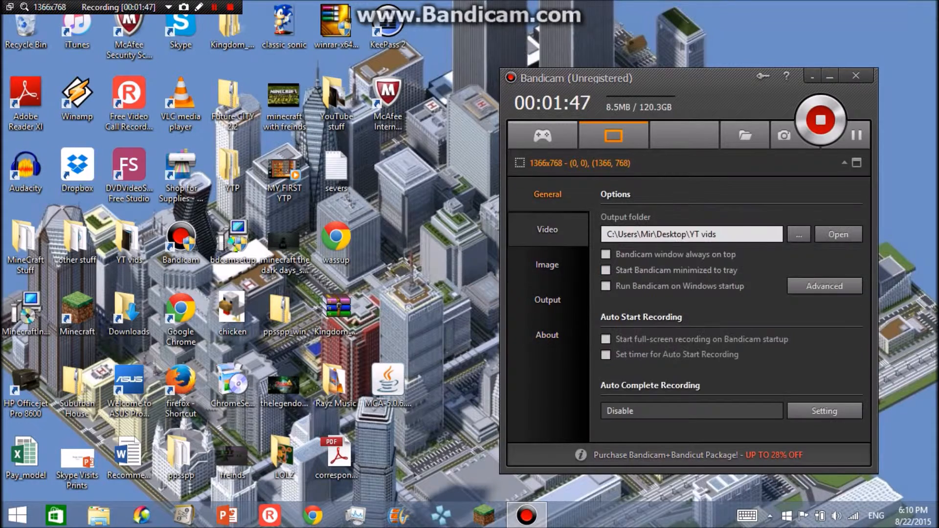
{"action": "left_click", "coordinate": [546, 300]}
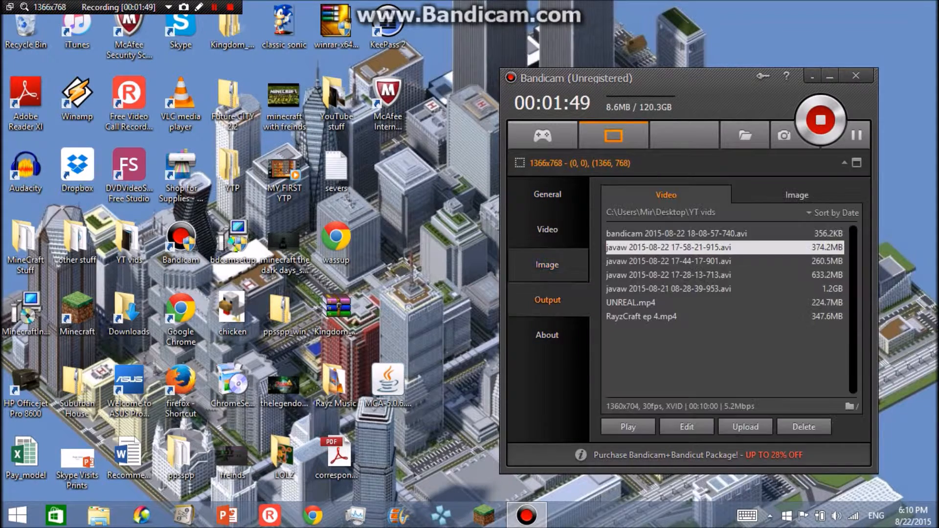
{"action": "left_click", "coordinate": [546, 194]}
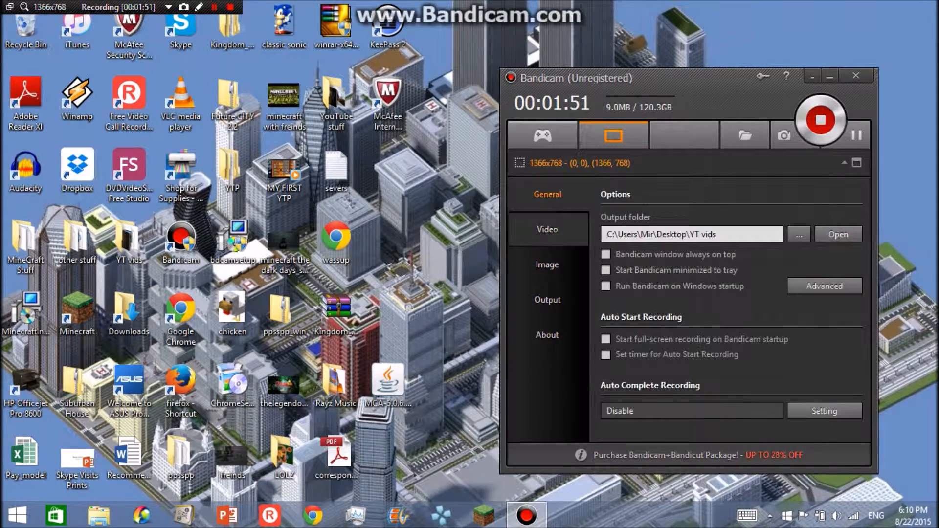
{"action": "left_click", "coordinate": [546, 229]}
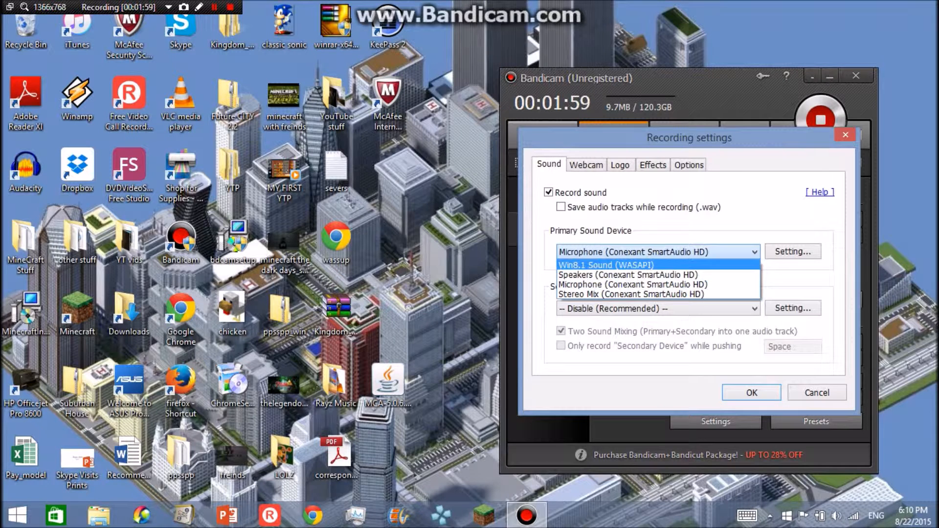
{"action": "mouse_move", "coordinate": [629, 274]}
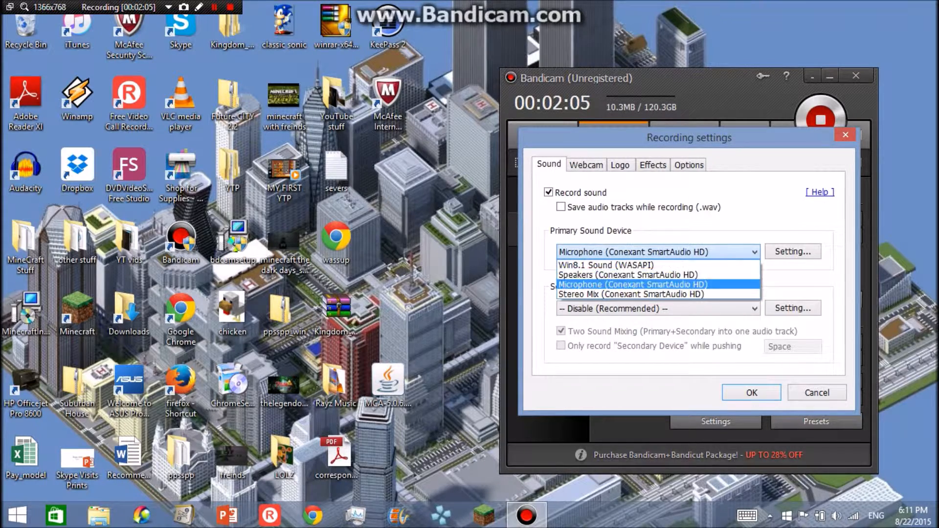
{"action": "left_click", "coordinate": [632, 284]}
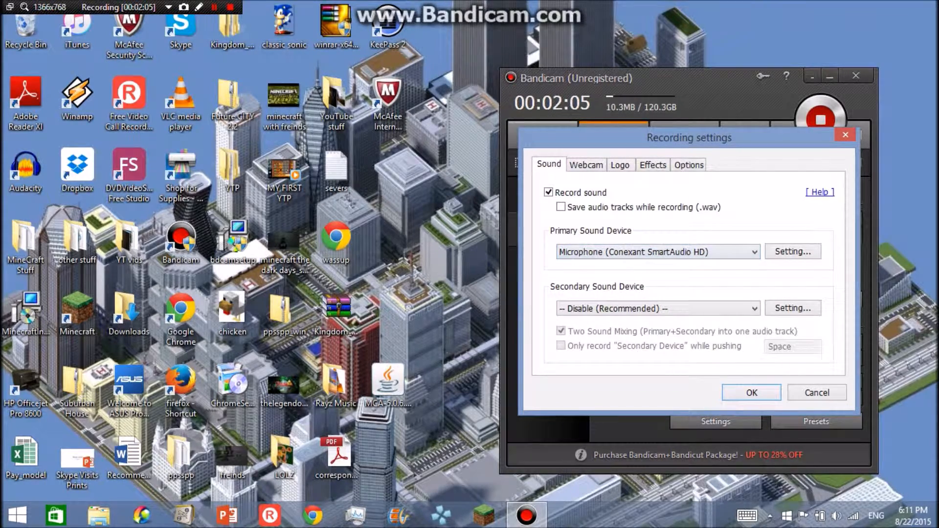
{"action": "left_click", "coordinate": [750, 392]}
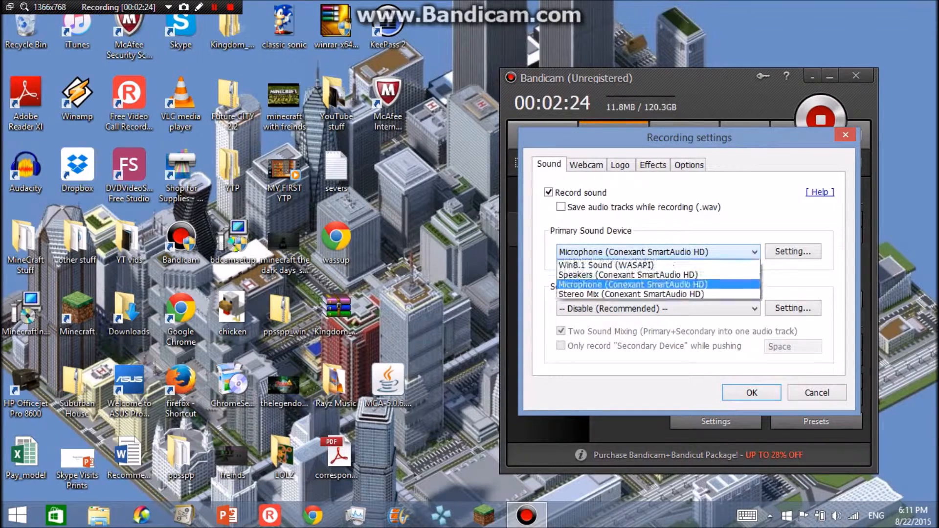
{"action": "mouse_move", "coordinate": [629, 264]}
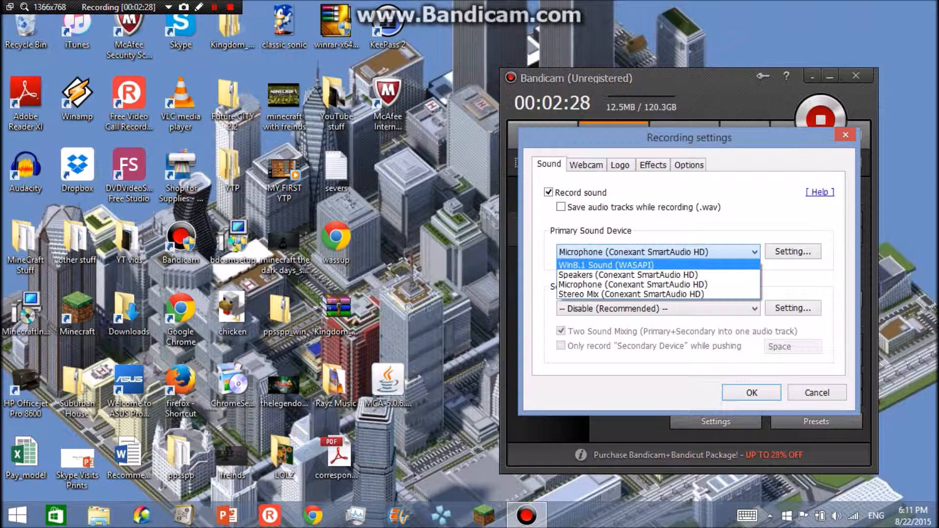
{"action": "left_click", "coordinate": [607, 264]}
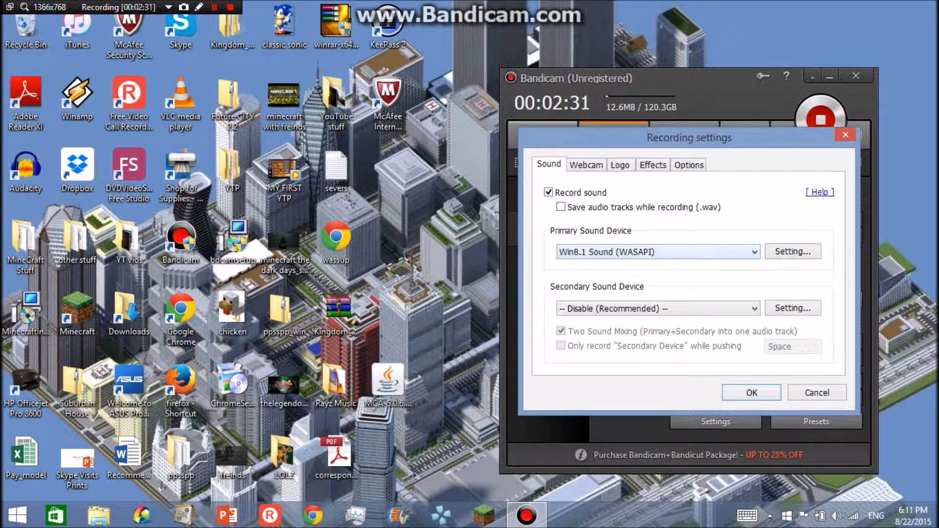
{"action": "left_click", "coordinate": [657, 251]}
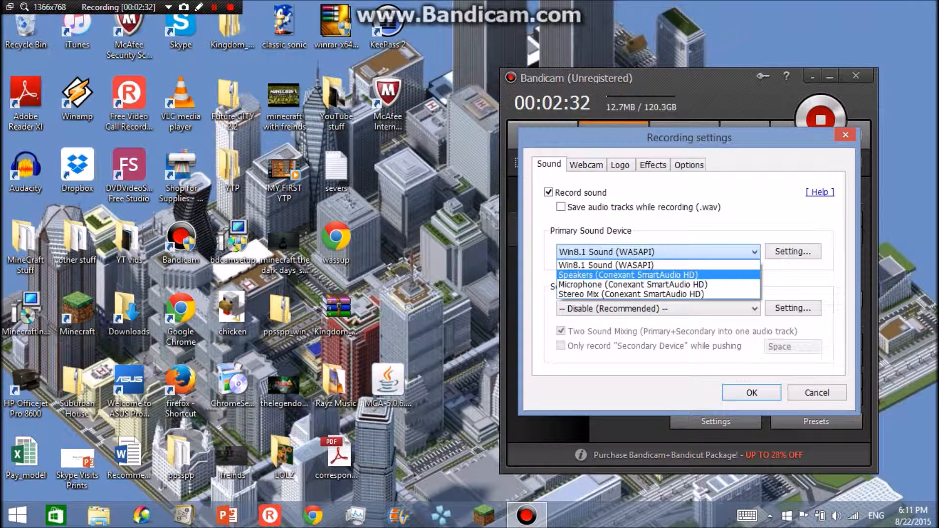
{"action": "left_click", "coordinate": [632, 285]}
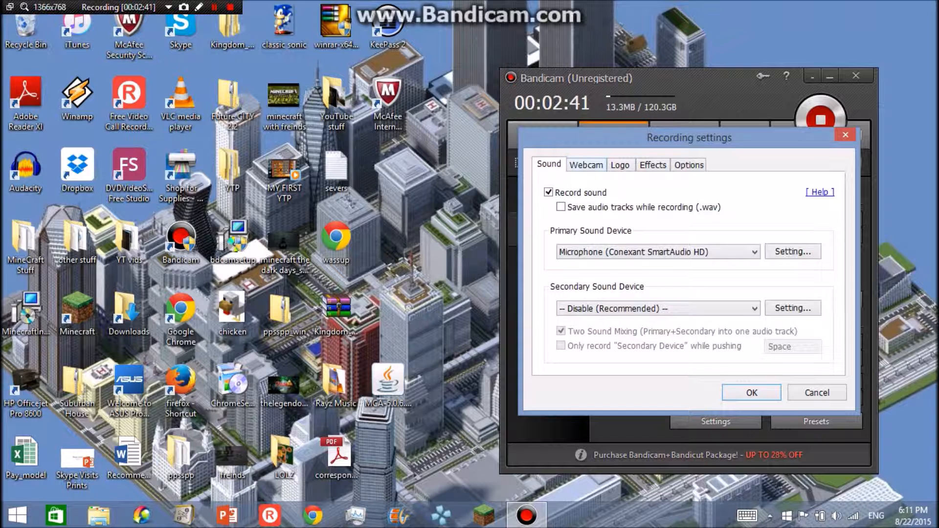
Step: Check the Logo watermark options and confirm the Recording settings with OK
{"action": "left_click", "coordinate": [619, 165]}
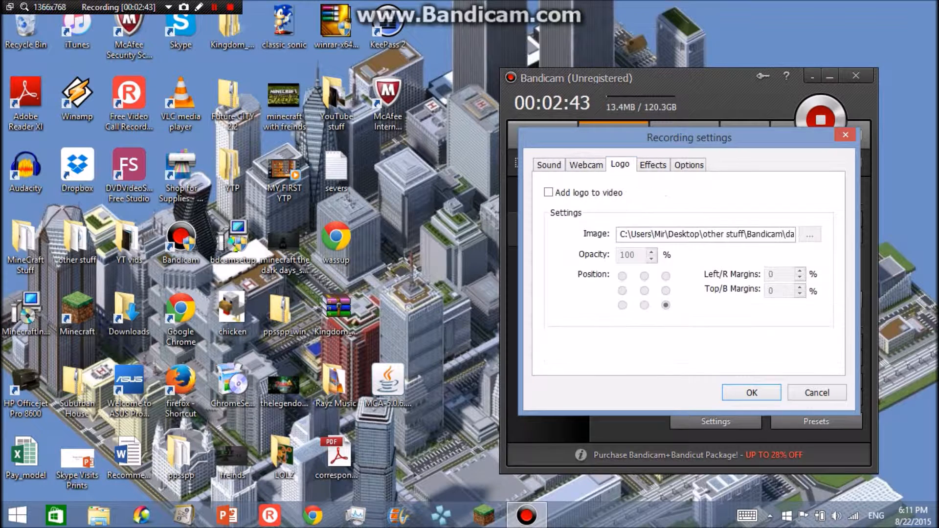
{"action": "left_click", "coordinate": [547, 165]}
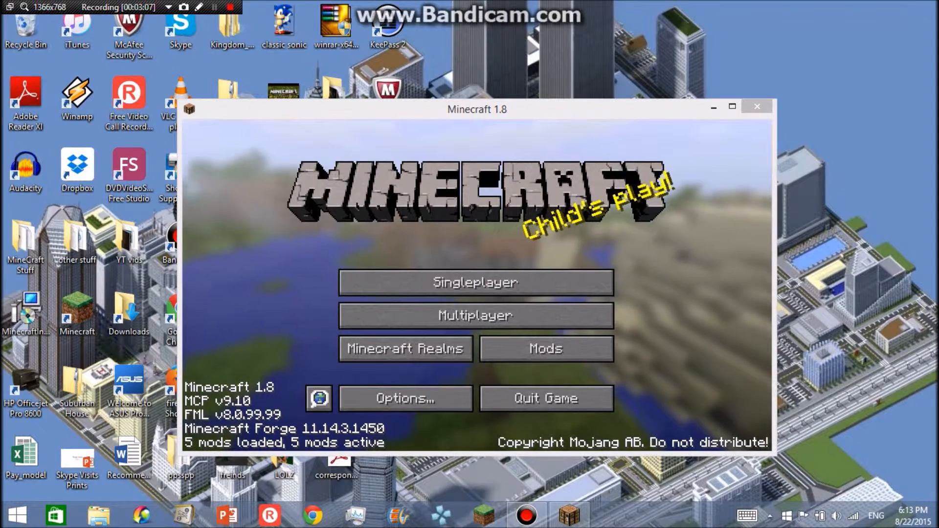
Step: Maximize Minecraft, look through its Options and sound/video settings, and return to the title screen
{"action": "left_click", "coordinate": [525, 515]}
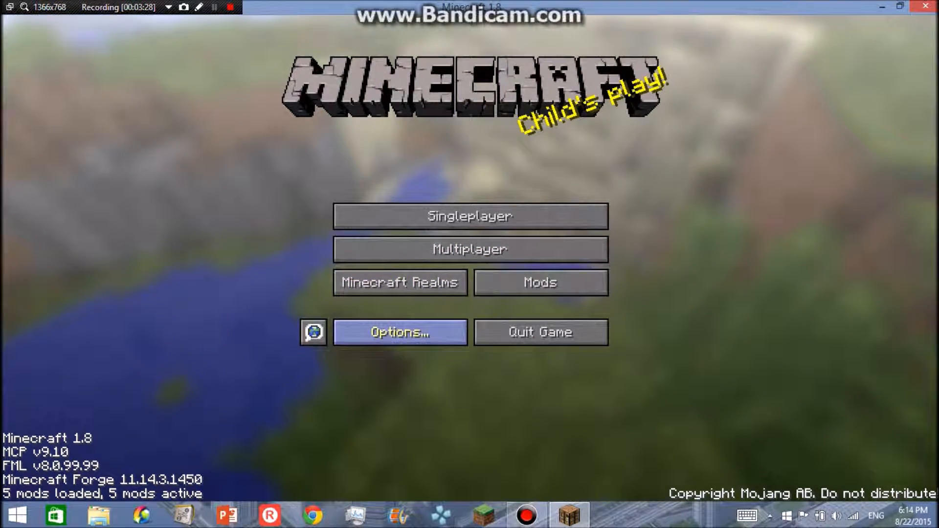
{"action": "left_click", "coordinate": [400, 331]}
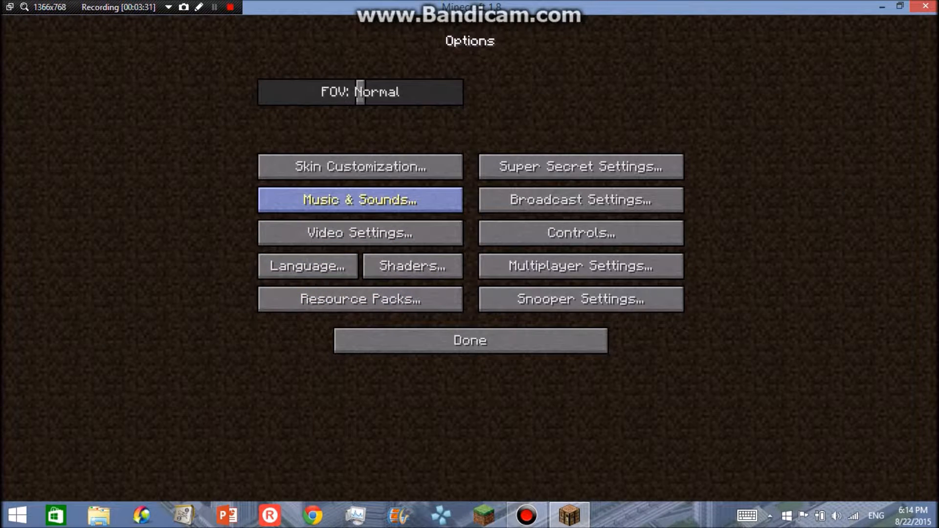
{"action": "left_click", "coordinate": [359, 232]}
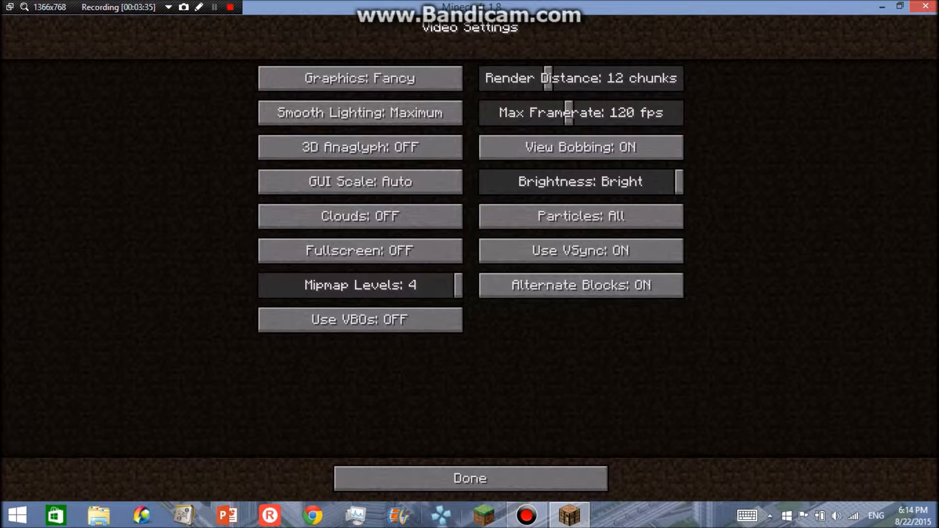
{"action": "left_click", "coordinate": [469, 478]}
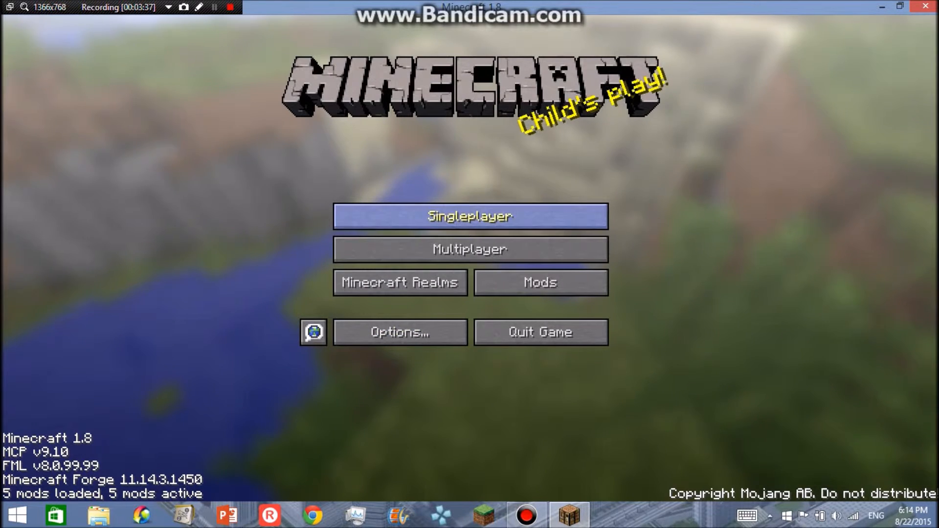
Step: Peek at the Singleplayer world list, restore the game to full screen and pause Bandicam's recording
{"action": "left_click", "coordinate": [470, 216]}
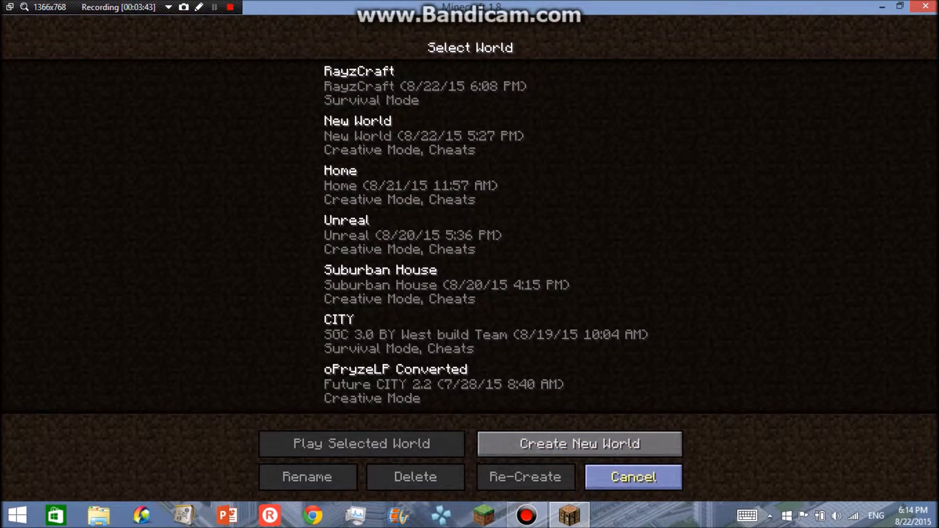
{"action": "left_click", "coordinate": [631, 476]}
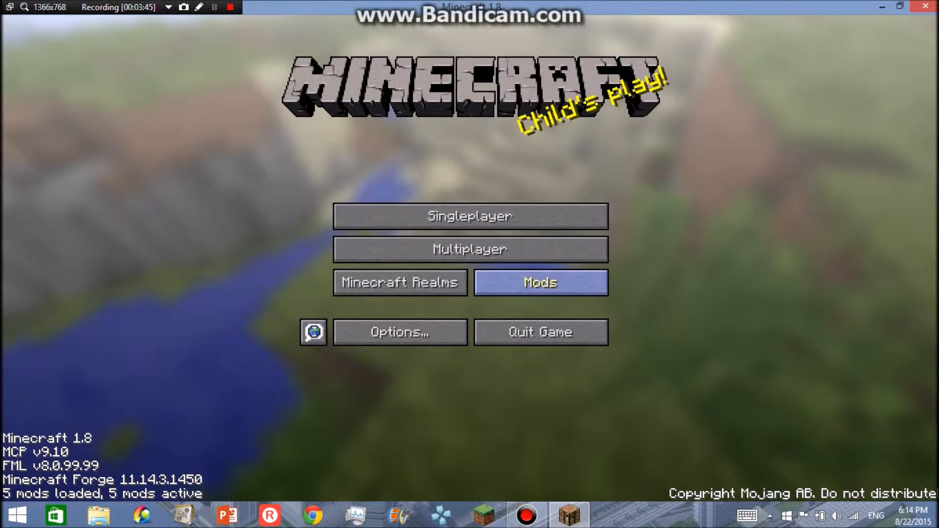
{"action": "mouse_move", "coordinate": [470, 249]}
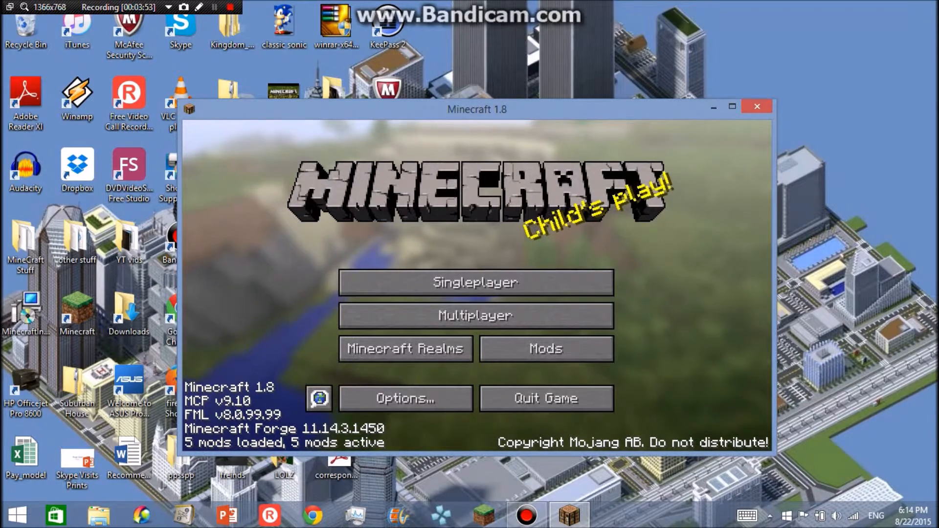
{"action": "left_click", "coordinate": [731, 106]}
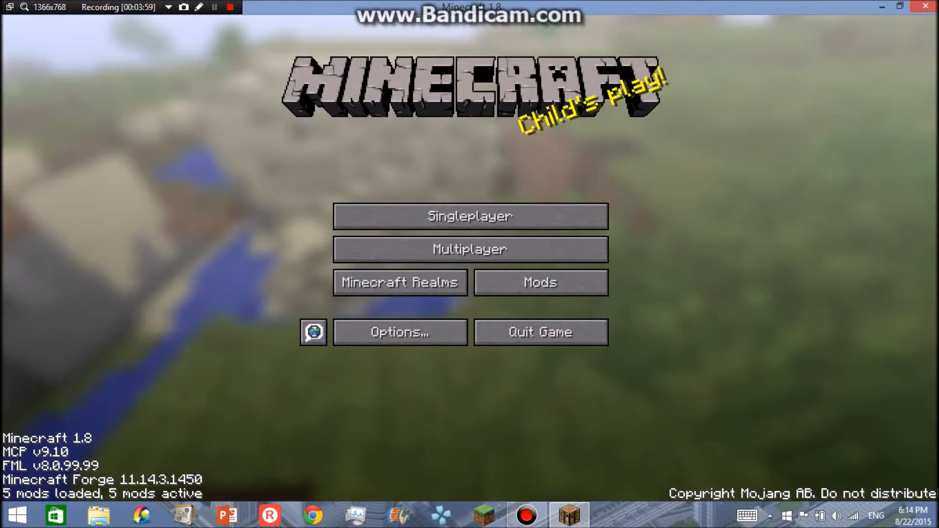
{"action": "left_click", "coordinate": [214, 8]}
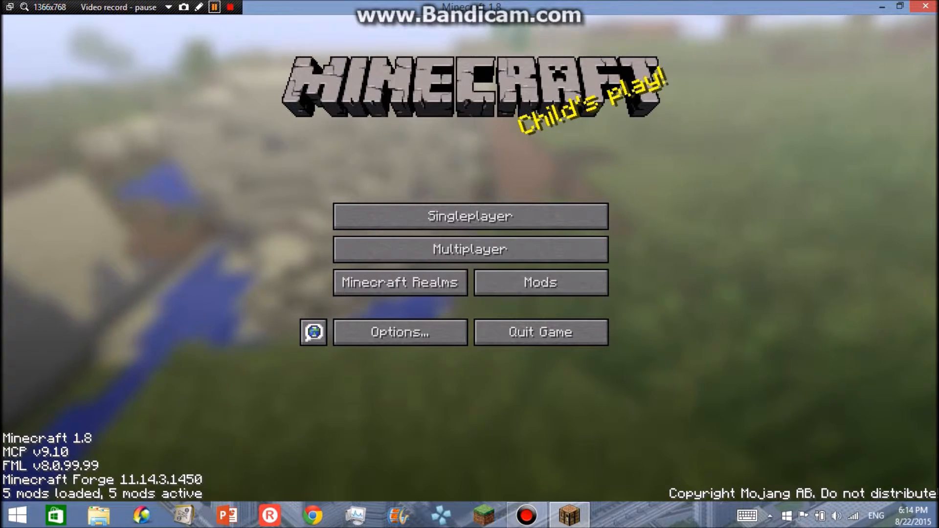
Step: Resume the paused Bandicam recording with the pause hotkey
{"action": "left_click", "coordinate": [213, 7]}
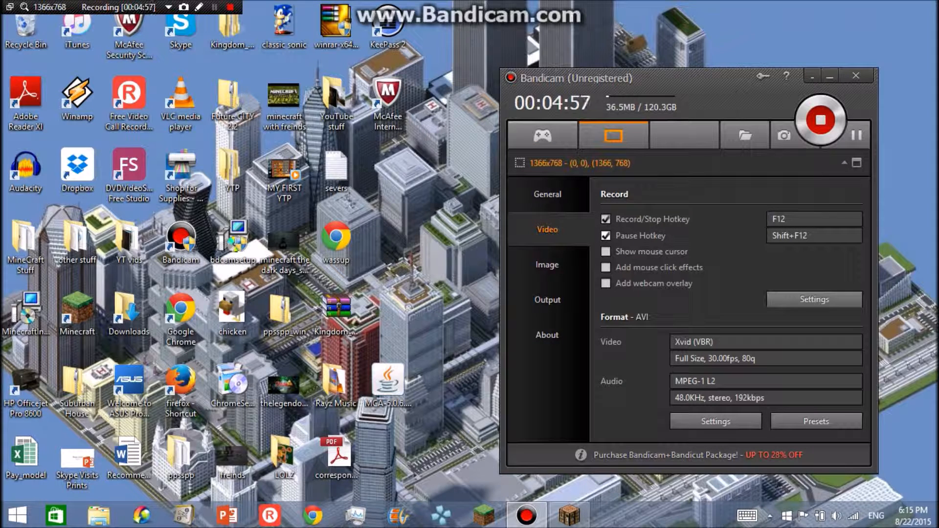
Step: Check the General output folder path and open the YT vids folder in File Explorer
{"action": "left_click", "coordinate": [546, 194]}
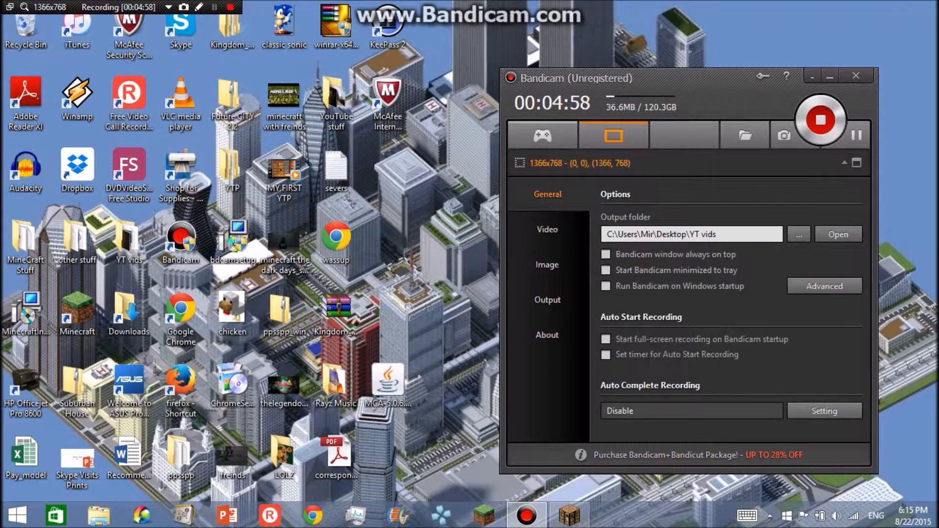
{"action": "left_click", "coordinate": [545, 230]}
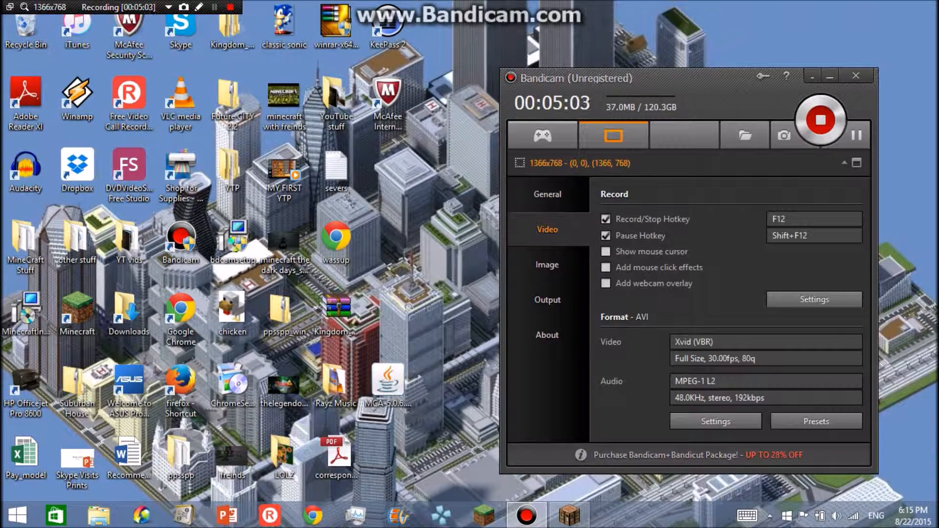
{"action": "left_click", "coordinate": [546, 194]}
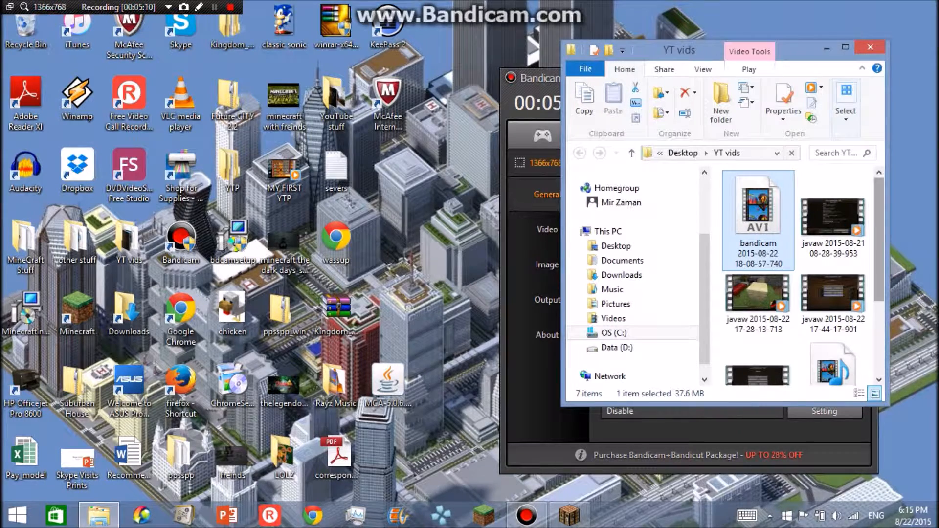
Step: Scroll the YT vids folder and close the File Explorer window
{"action": "scroll", "scroll_direction": "down", "scroll_amount": 3}
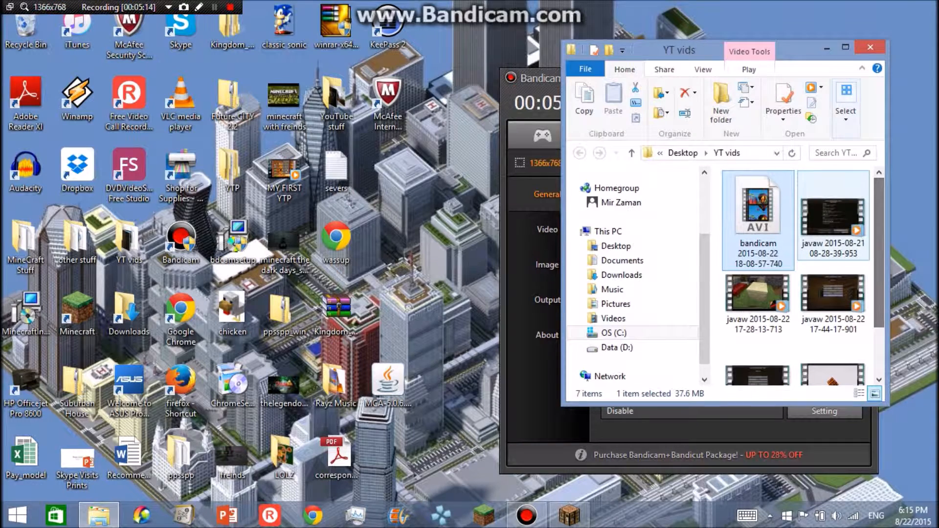
{"action": "left_click", "coordinate": [832, 294]}
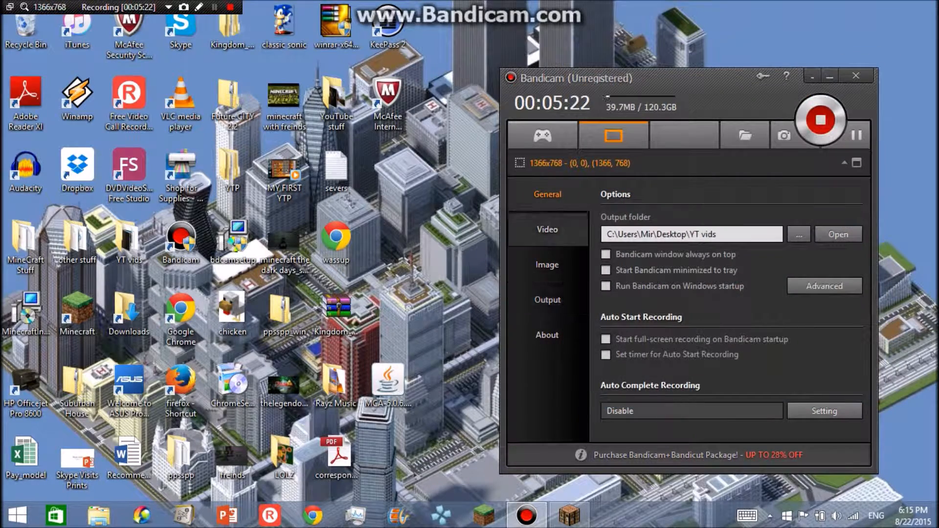
Step: Look at the Image capture options, then play the newest bandicam .avi from the Output list
{"action": "left_click", "coordinate": [546, 264]}
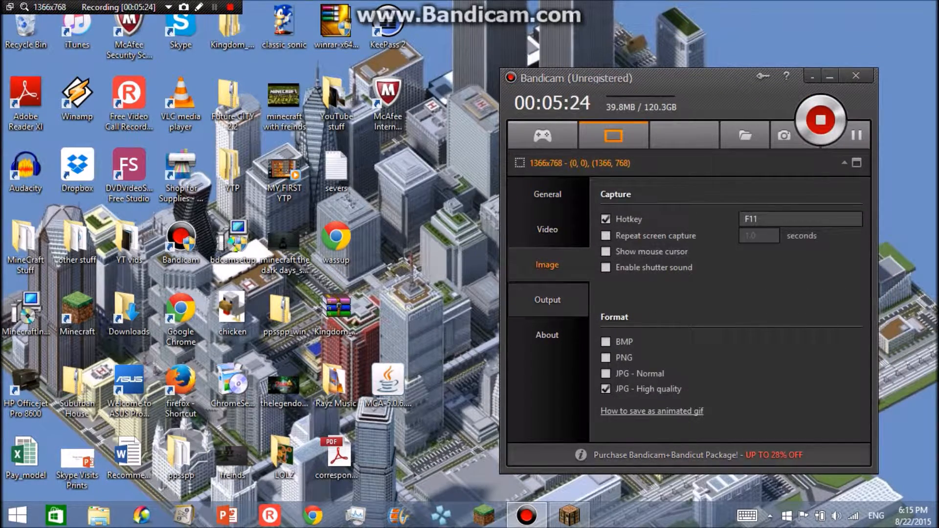
{"action": "left_click", "coordinate": [546, 299]}
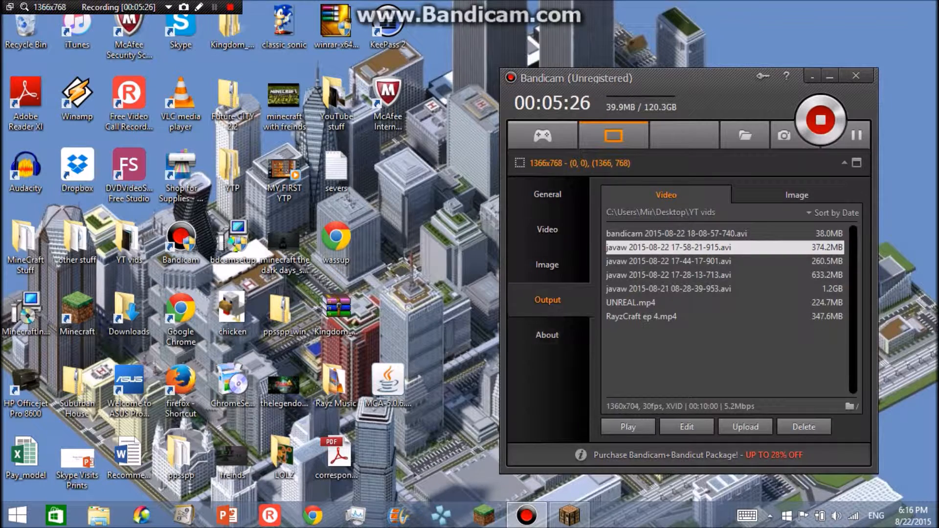
{"action": "left_click", "coordinate": [670, 234]}
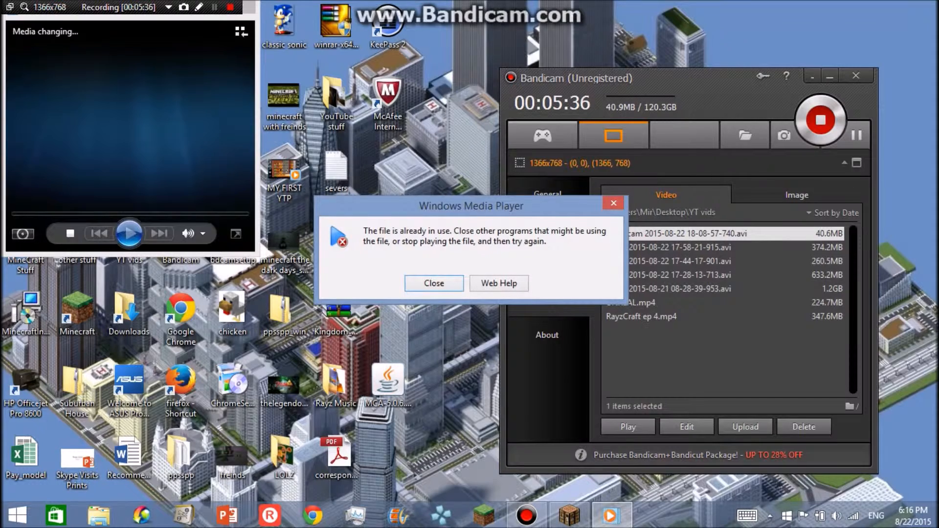
Step: Dismiss the file-in-use error so the javaw 17-58-21-915 recording plays in Windows Media Player
{"action": "left_click", "coordinate": [433, 283]}
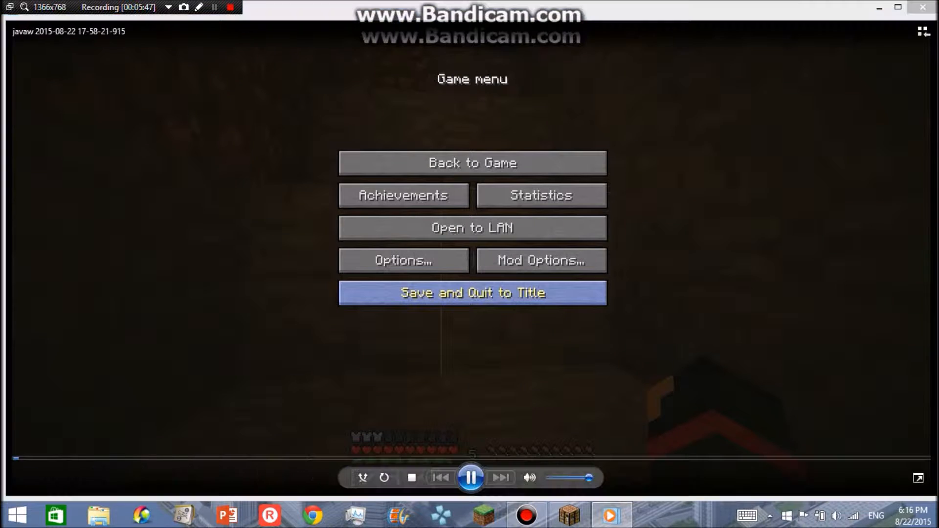
{"action": "mouse_move", "coordinate": [472, 163]}
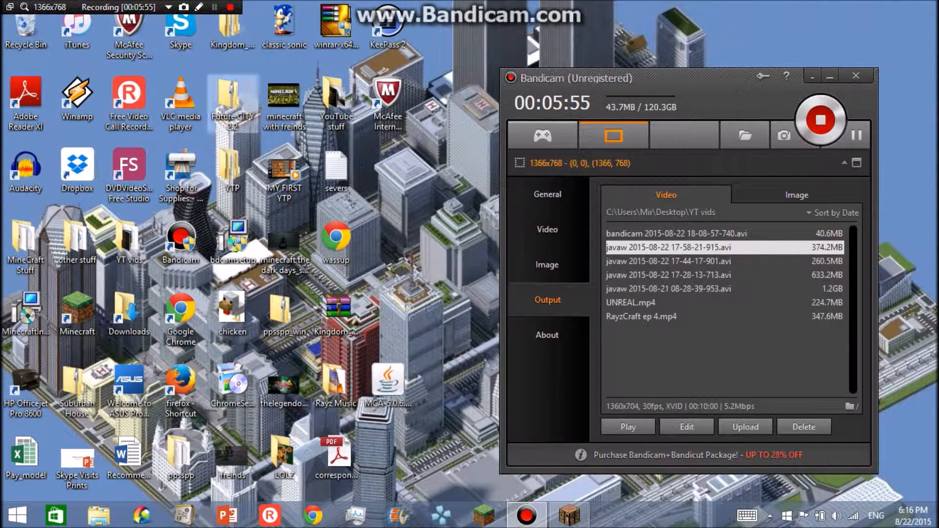
Step: Review Bandicam's About (version/license) and Video options, then stop the screen recording
{"action": "left_click", "coordinate": [547, 335]}
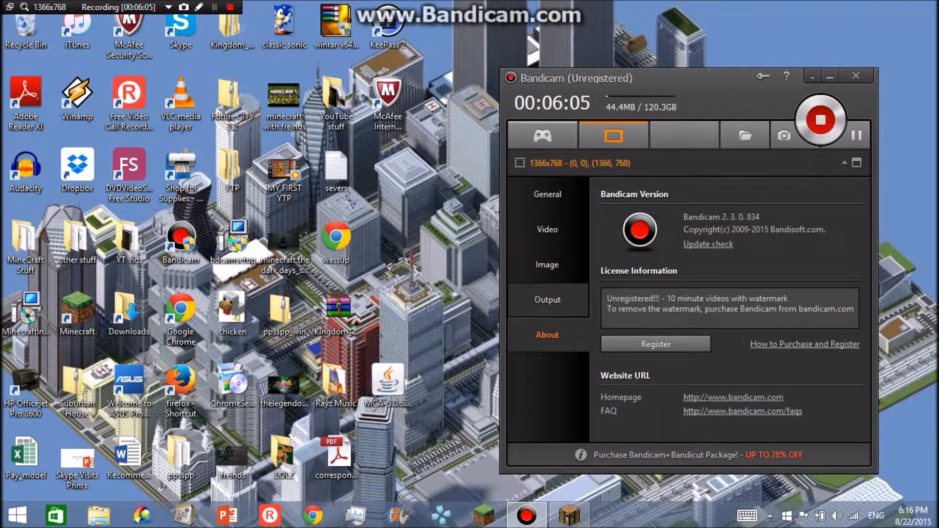
{"action": "left_click", "coordinate": [545, 230]}
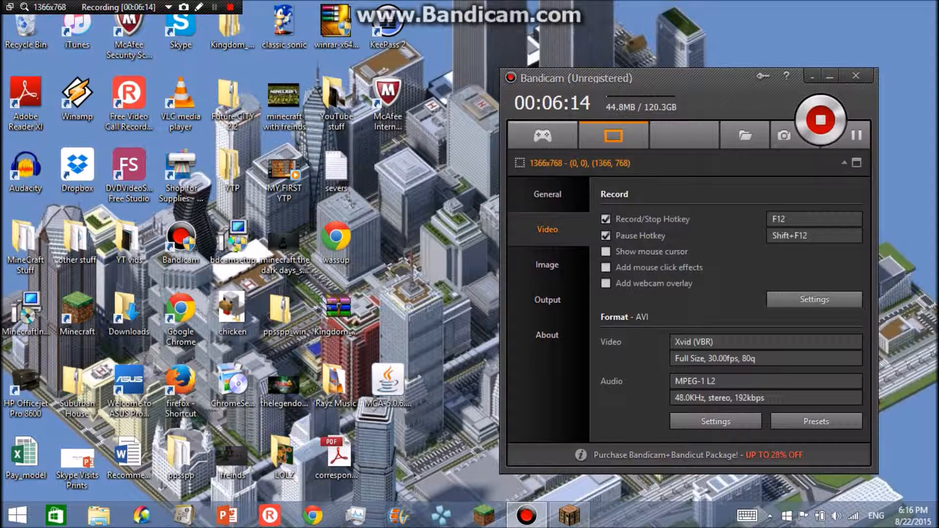
{"action": "mouse_move", "coordinate": [782, 135]}
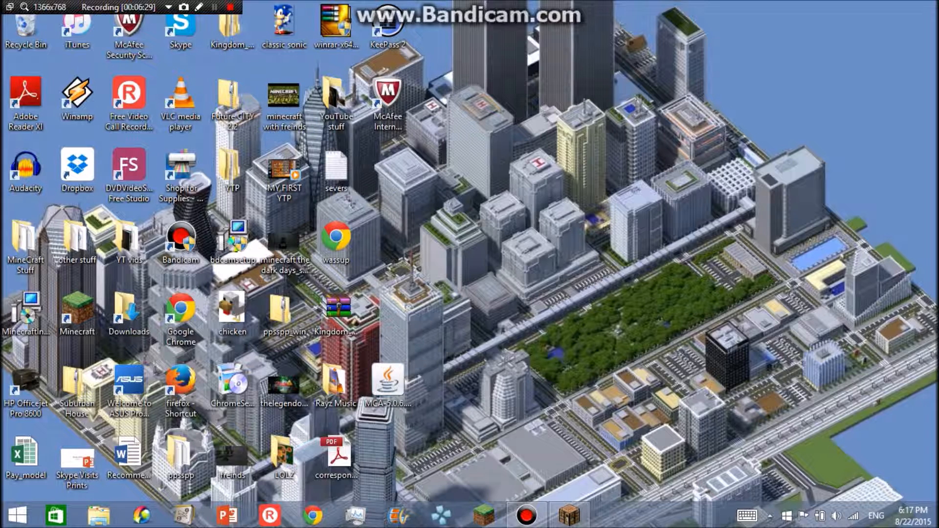
{"action": "left_click", "coordinate": [228, 8]}
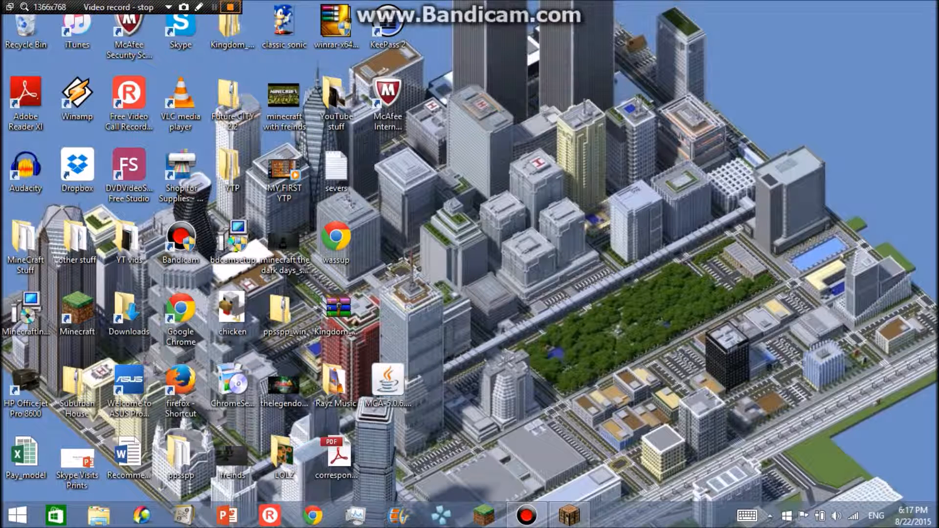